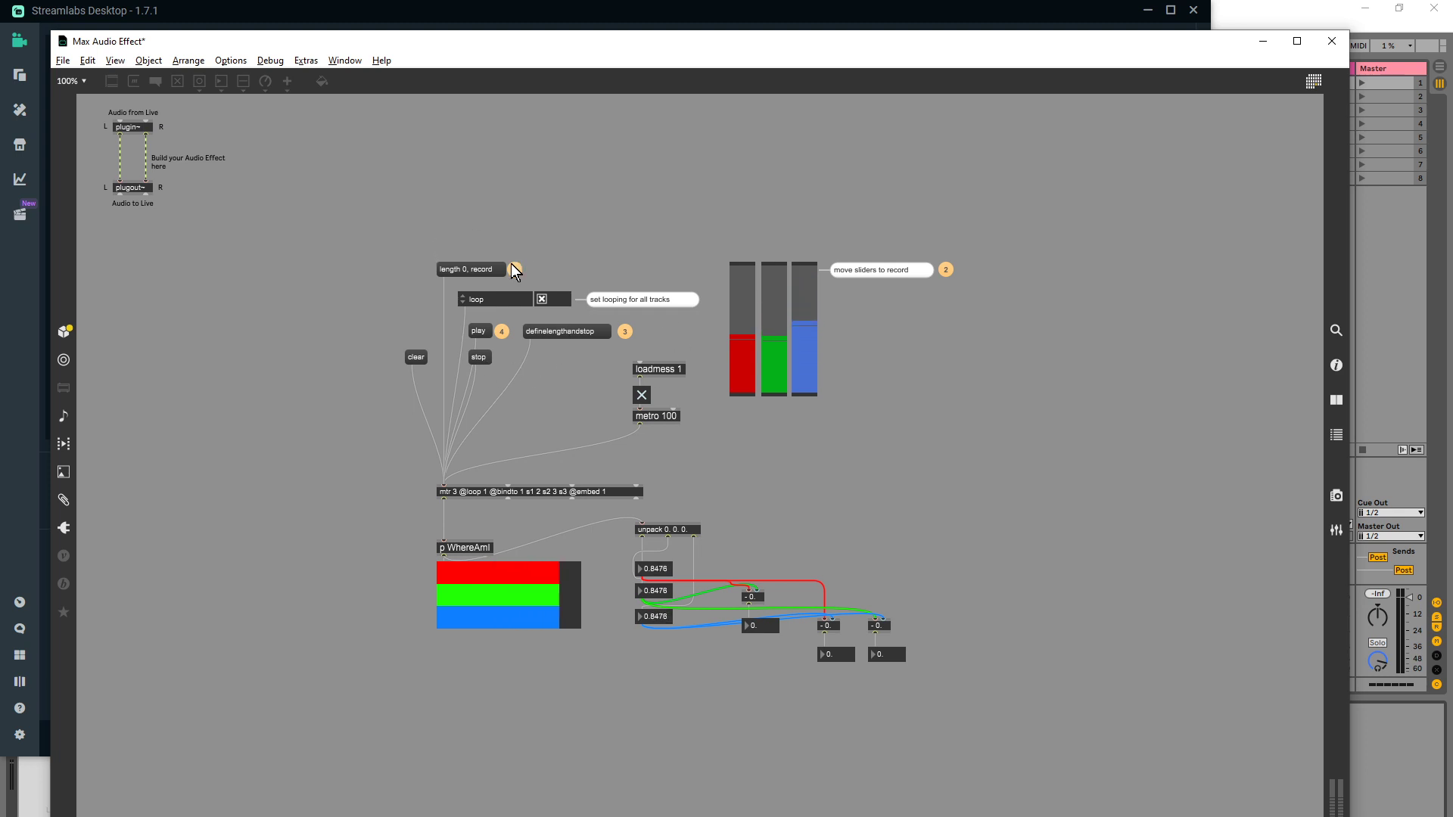
Step: Add a plugsync~ object with a toggle patched to its first outlet
right_click(537, 491)
type("plugsync~")
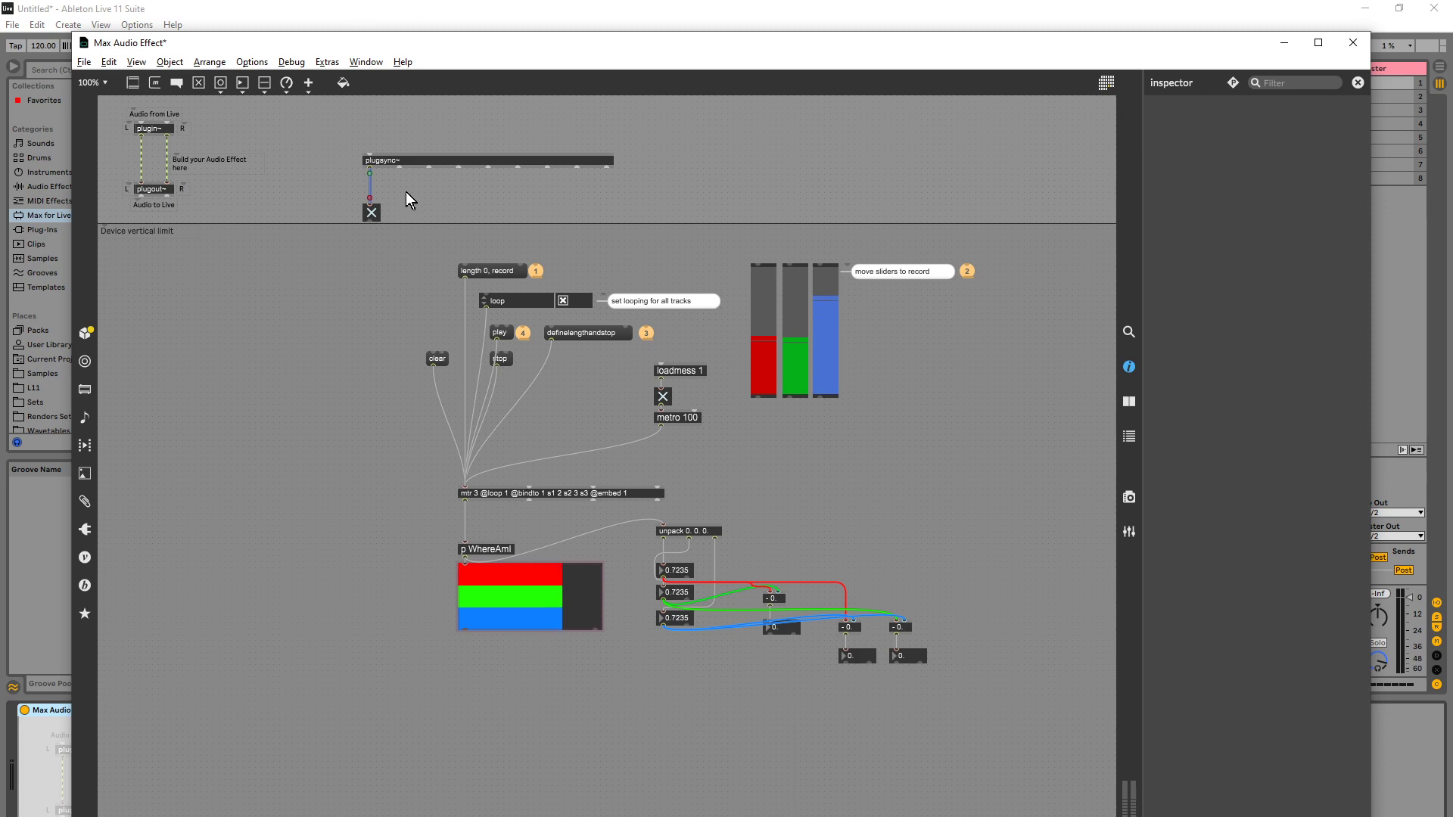
left_click(441, 190)
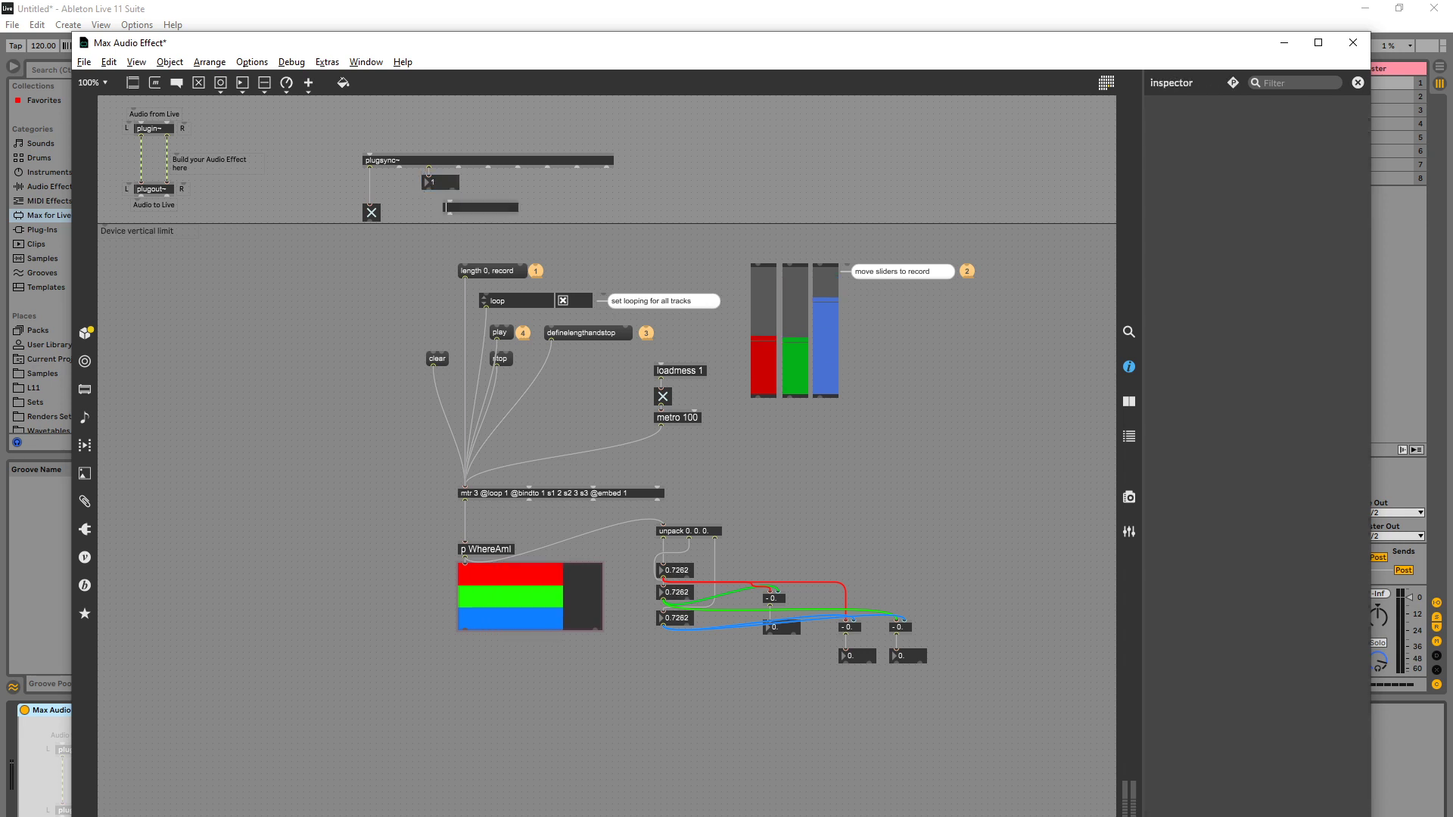
Step: Turn the empty box under the number box into a change object
type("change")
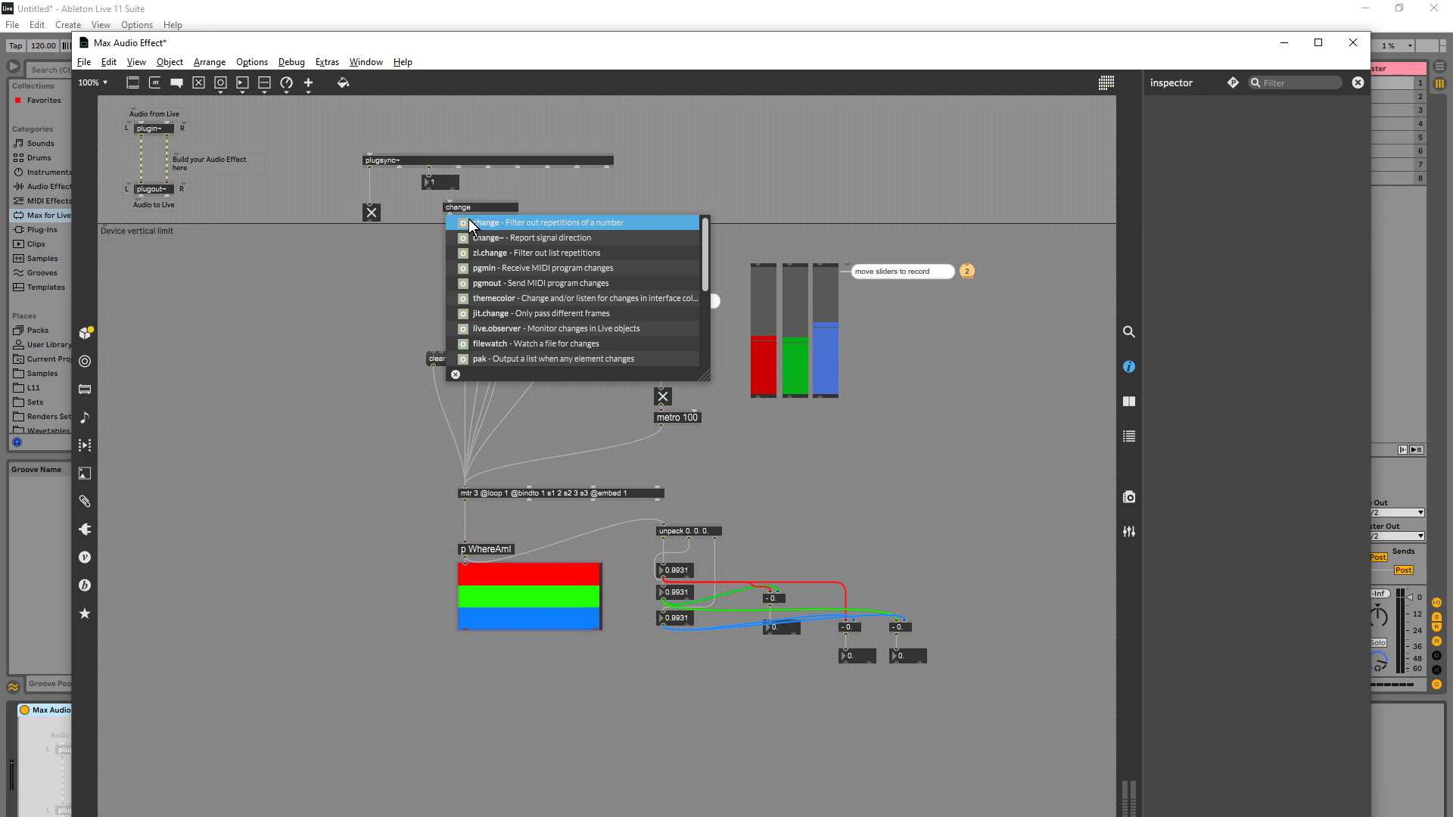
left_click(481, 222)
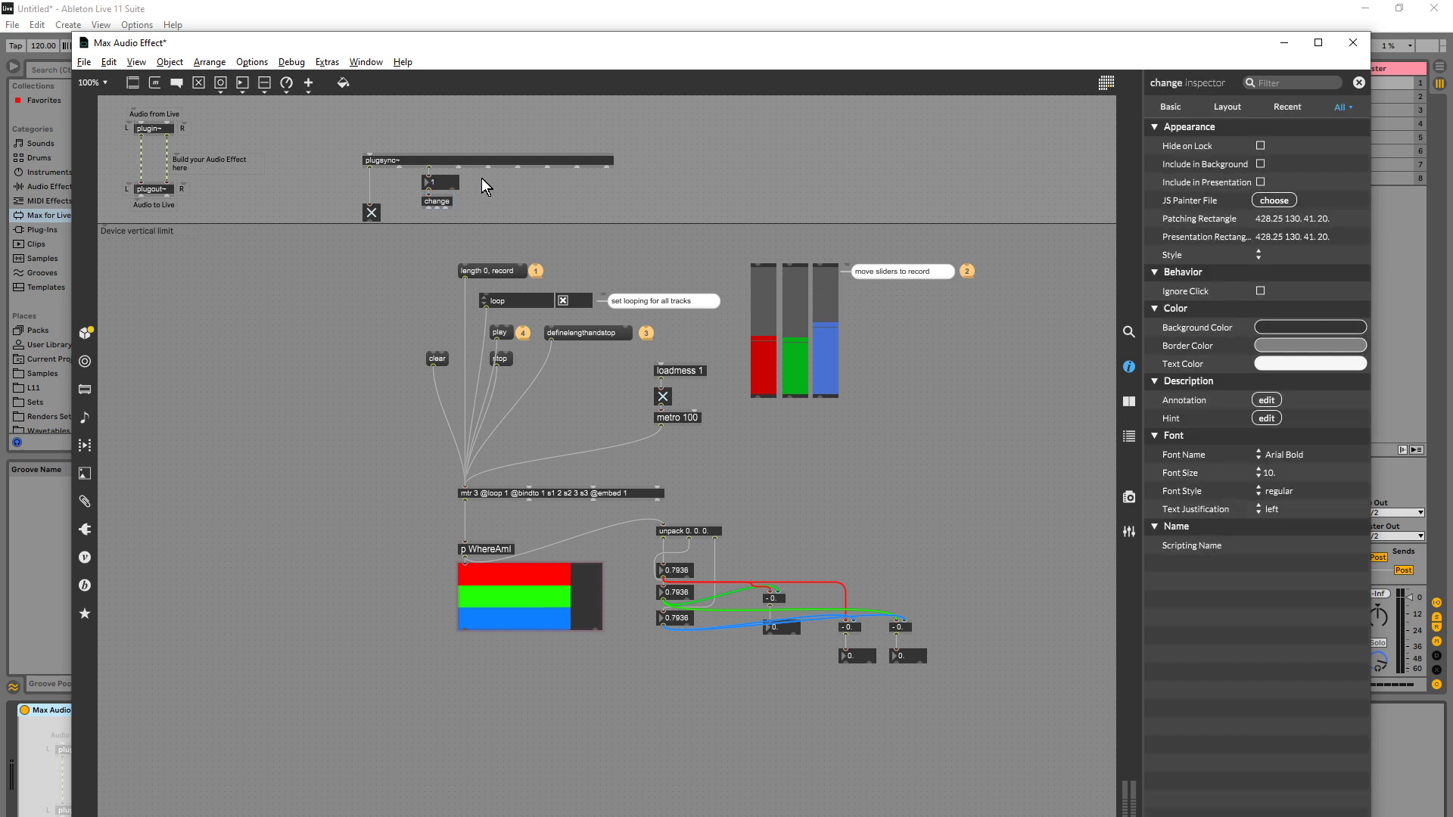